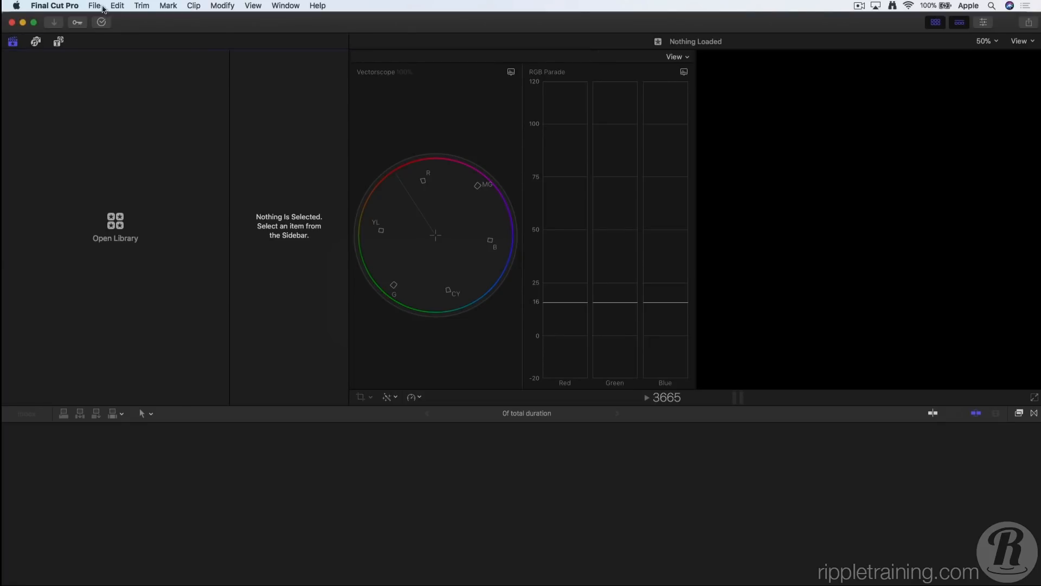
Change the Working with HDR library's color processing from Standard to Wide Gamut HDR.
click(94, 5)
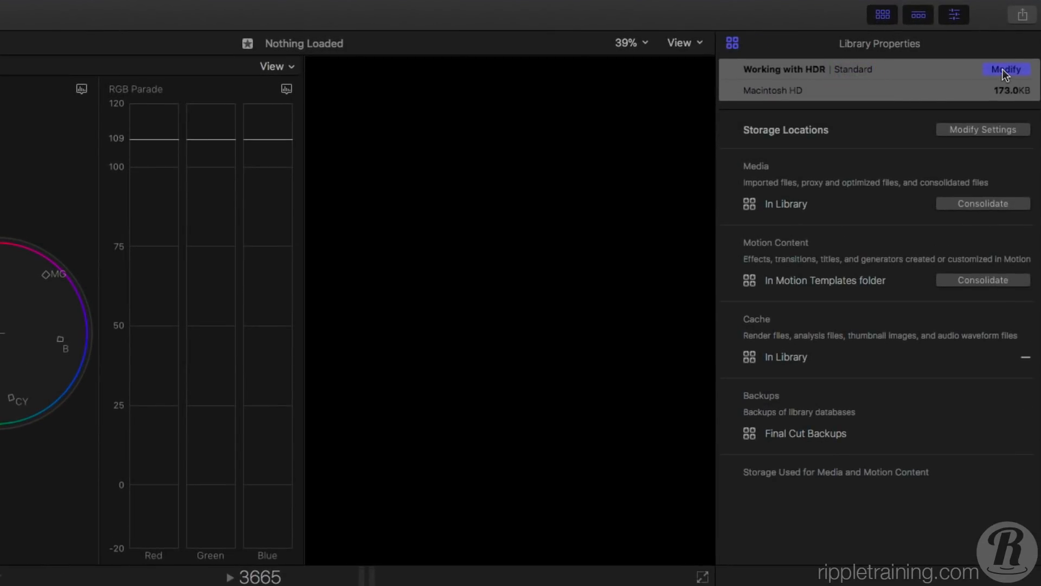
click(1006, 69)
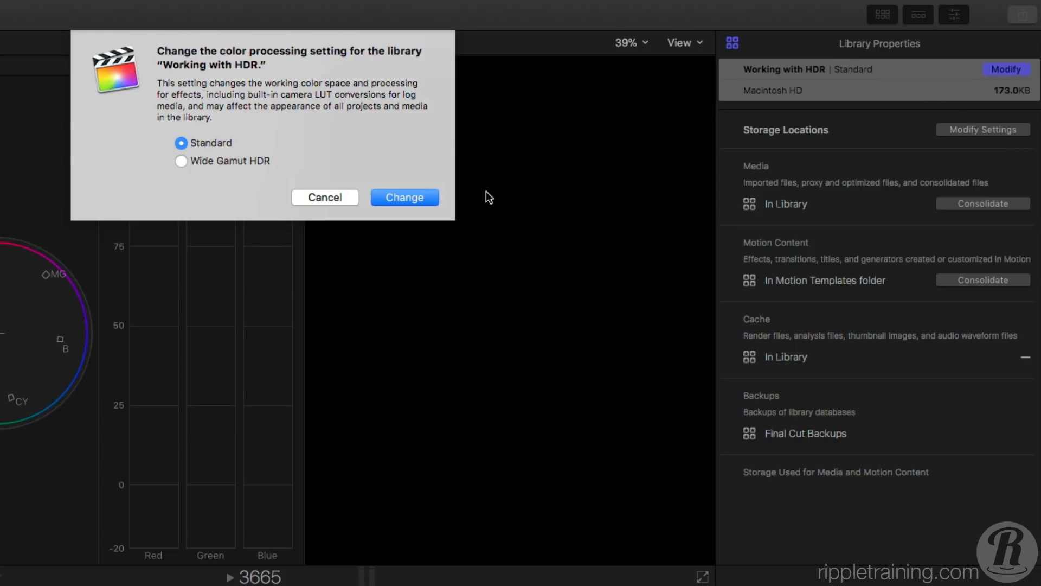
click(403, 197)
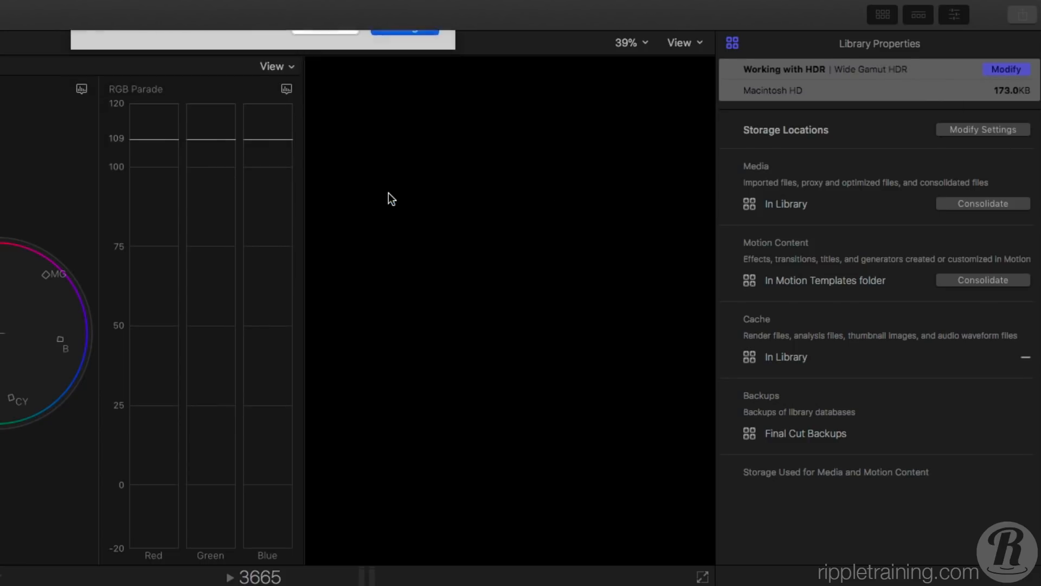
click(116, 7)
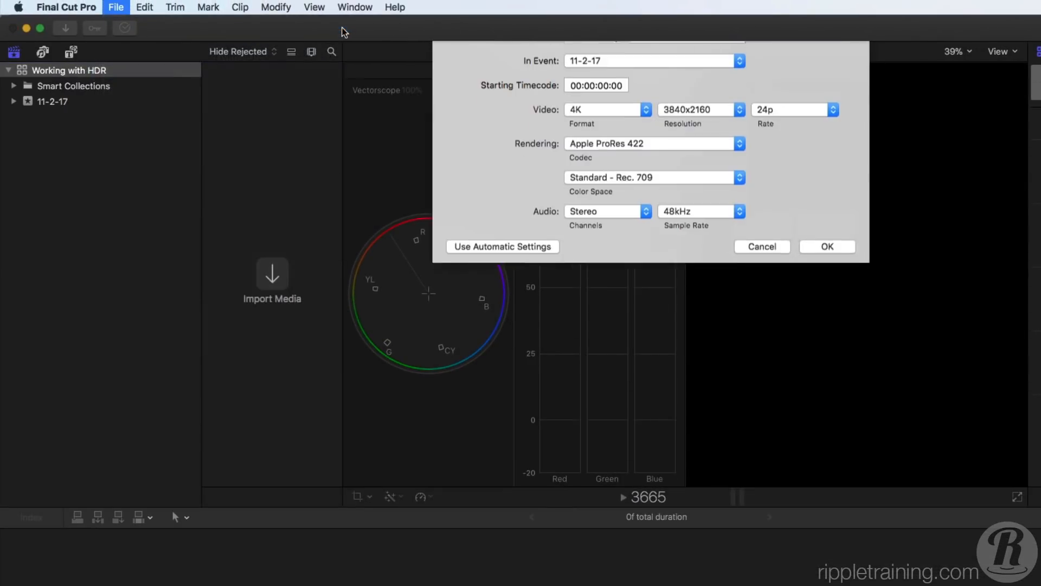
Create the 4K 24p project 'PQ' in event 11-2-17 using Wide Gamut HDR Rec. 2020 PQ.
click(653, 177)
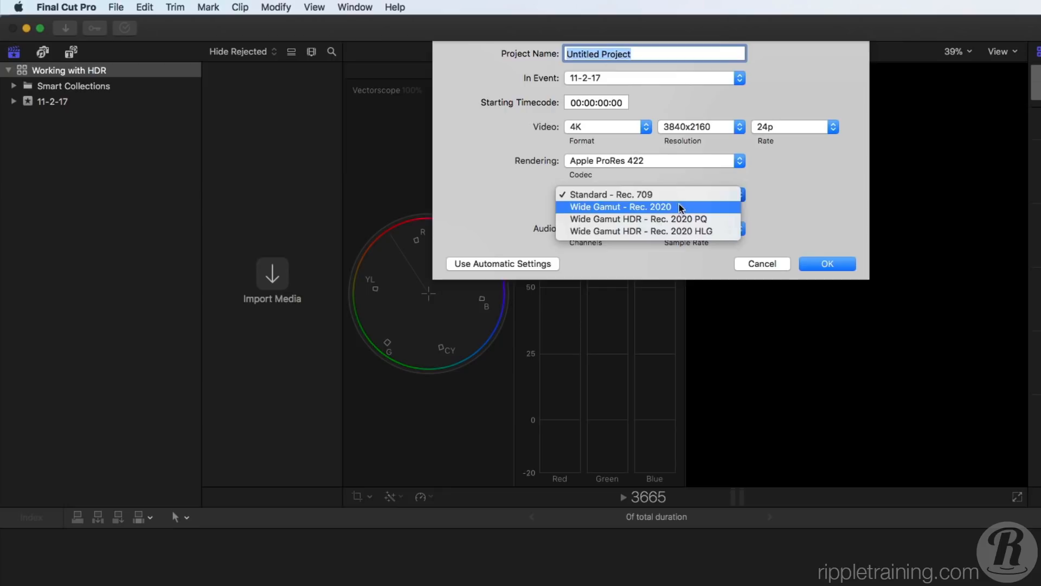
mouse_move(684, 211)
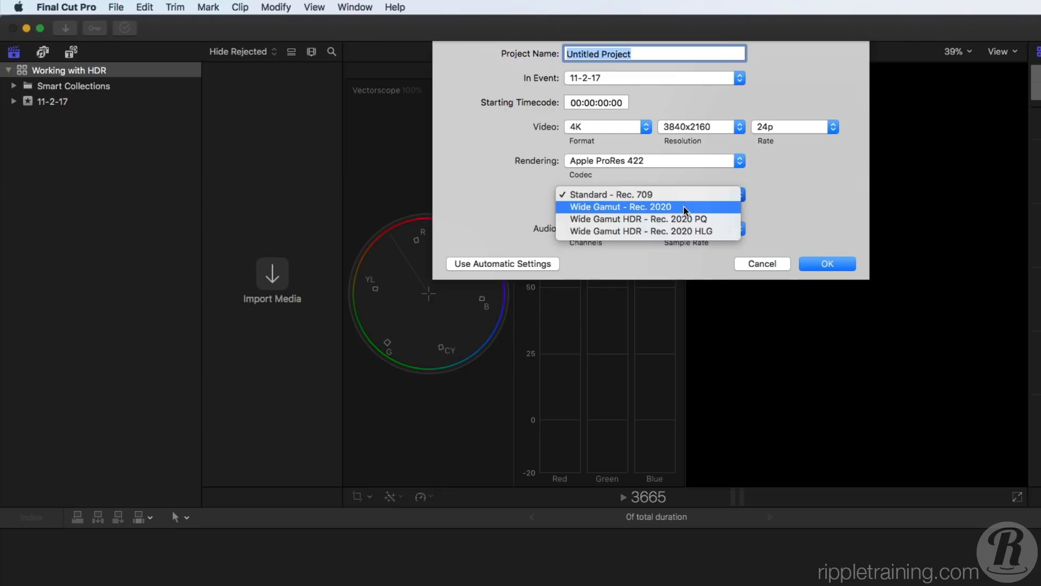
mouse_move(721, 219)
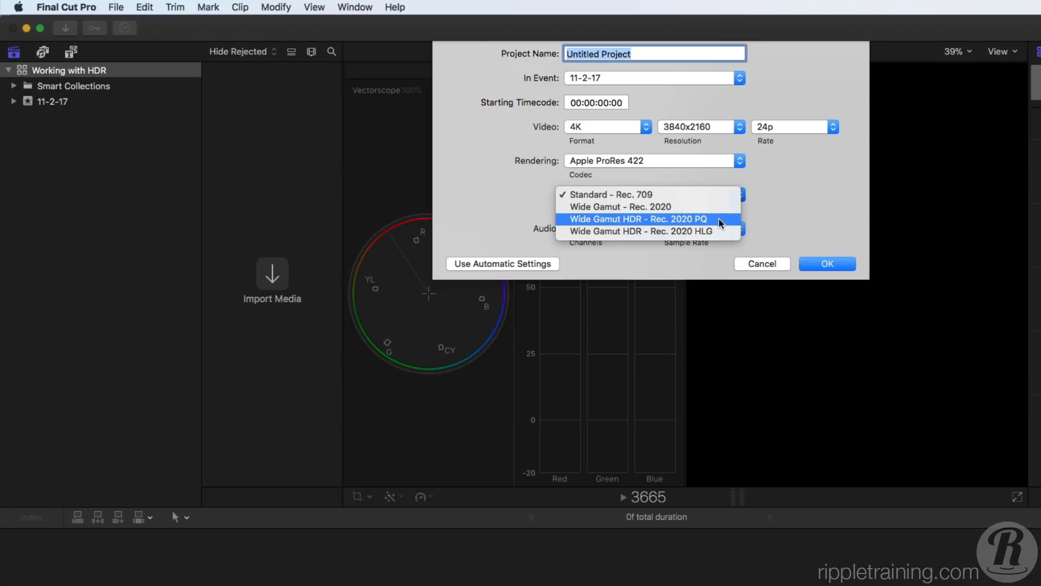
mouse_move(722, 231)
text(P)
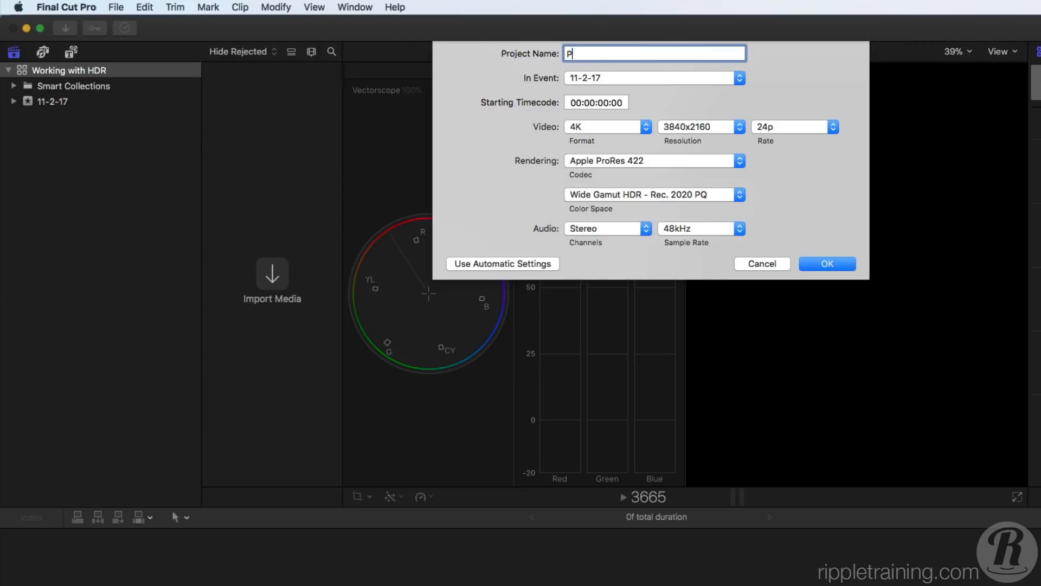
click(825, 263)
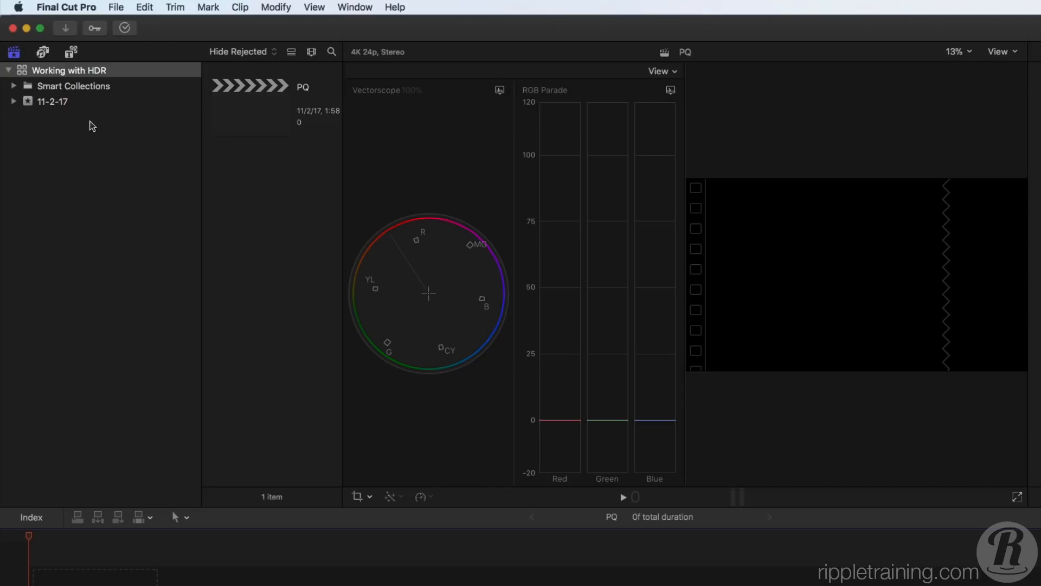
Import the P1060014.MOV pool clip and add it to the PQ timeline.
click(52, 101)
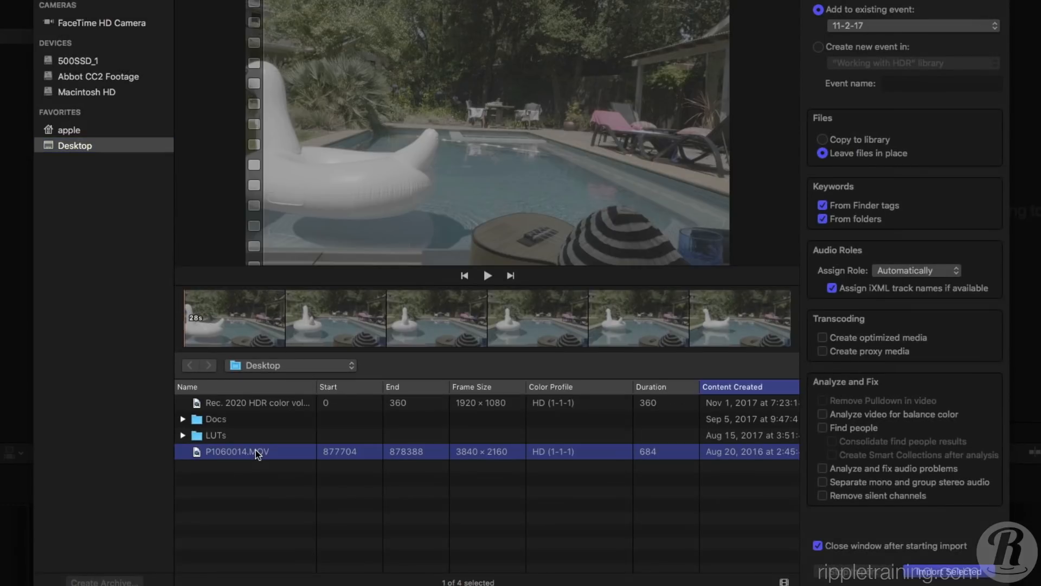
click(949, 571)
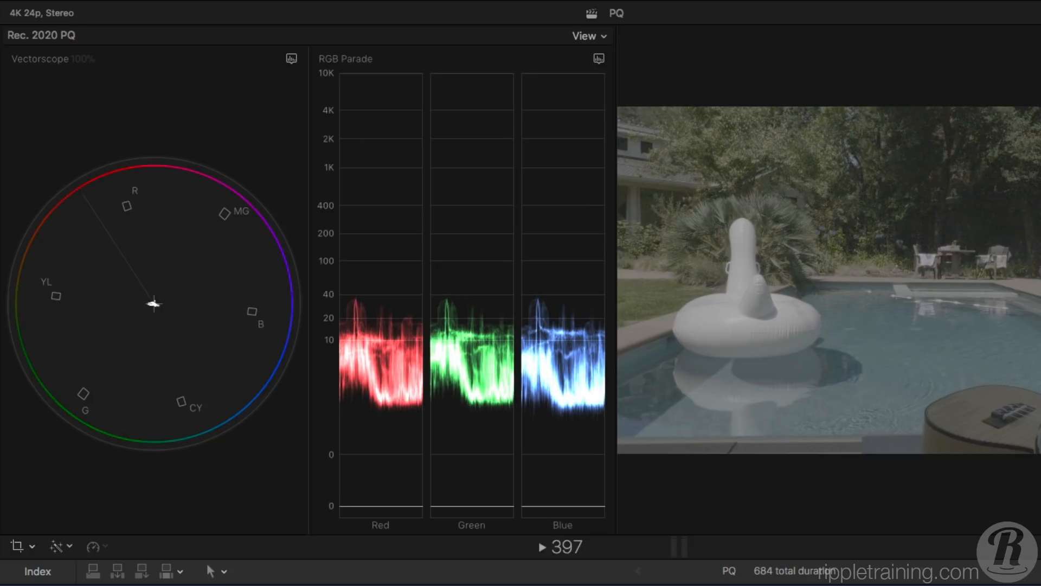
Set the P1060014 clip's Camera LUT to Panasonic V-Log in the General info view.
click(833, 35)
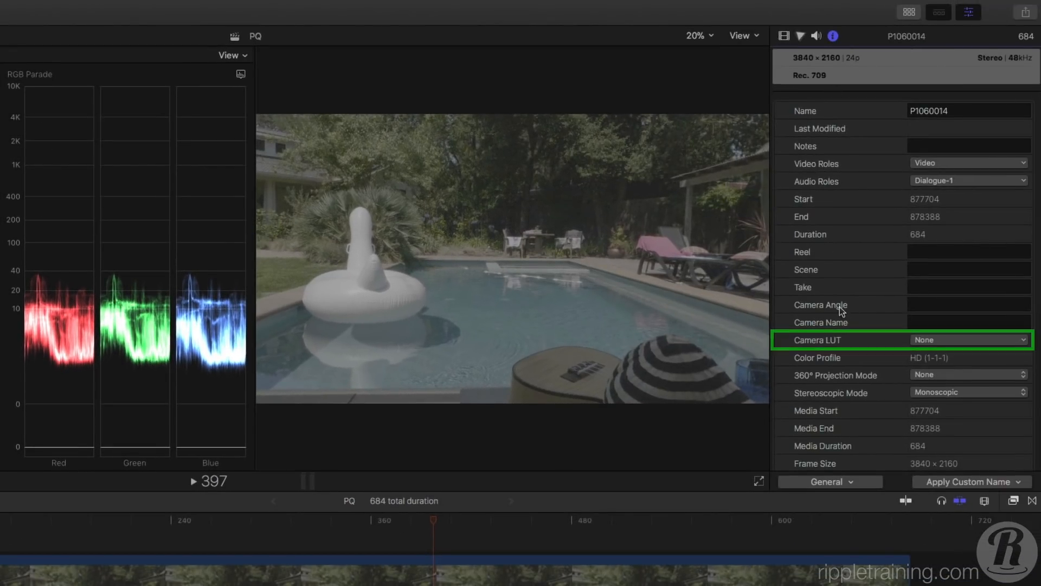
click(967, 340)
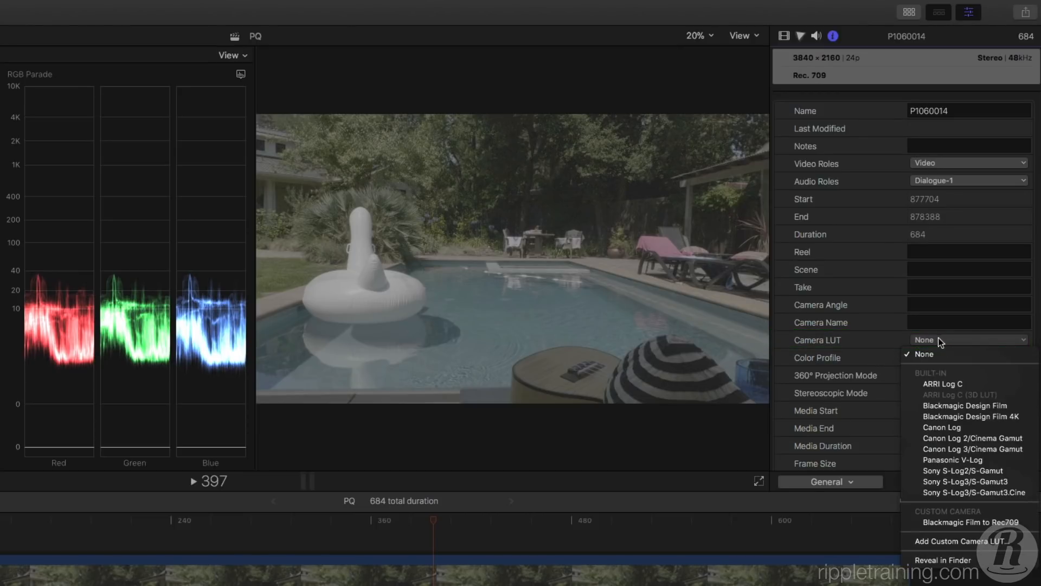
click(950, 459)
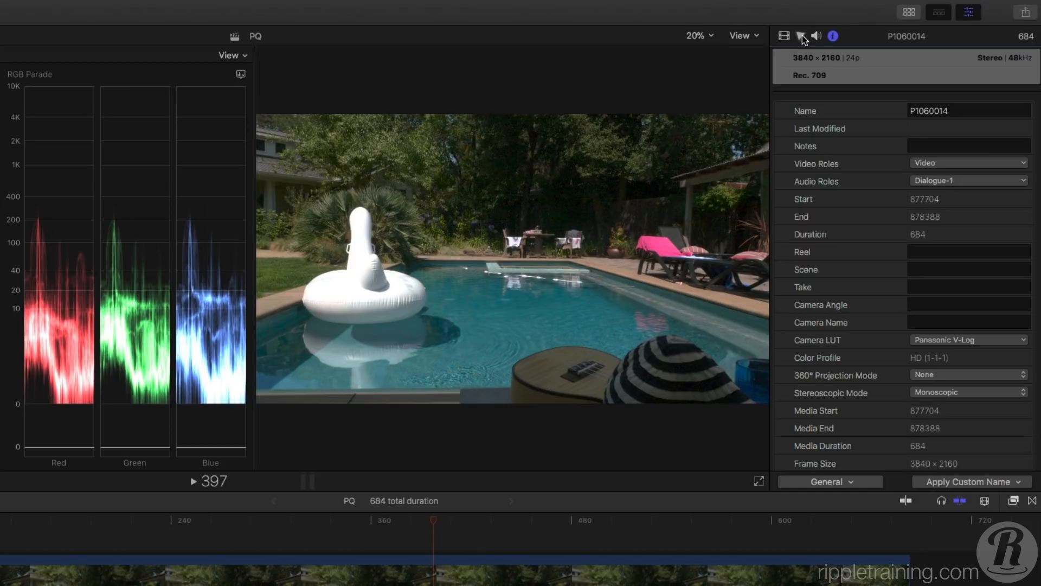
click(801, 36)
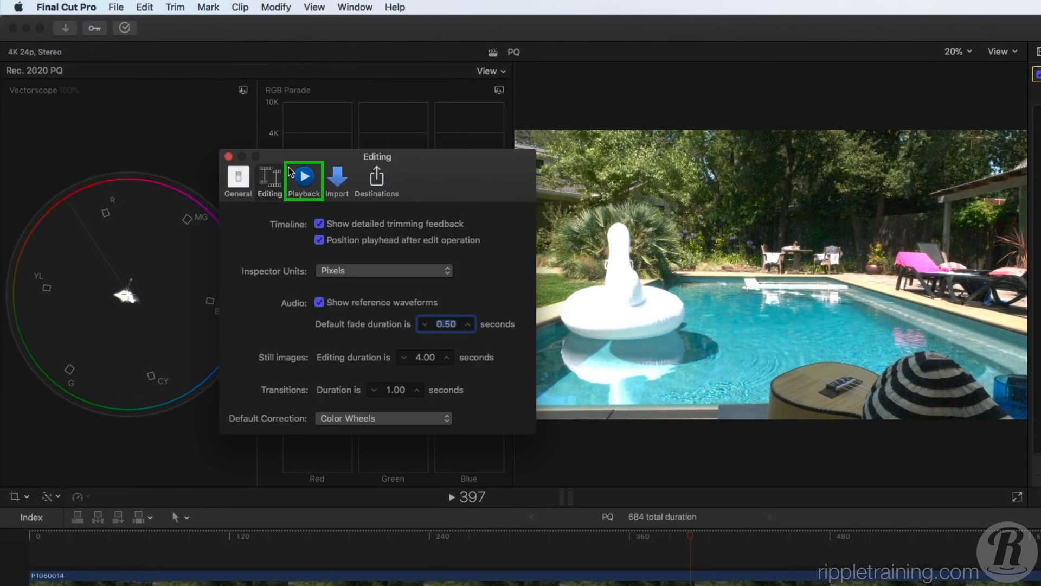
Turn off 'Show HDR as raw values' in Playback preferences and close Preferences.
click(302, 177)
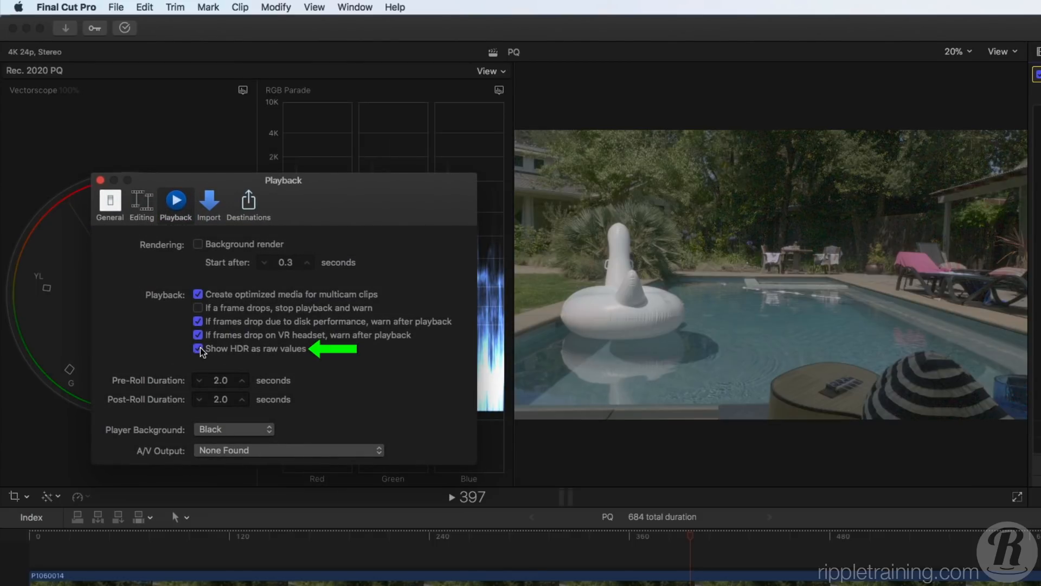
click(198, 349)
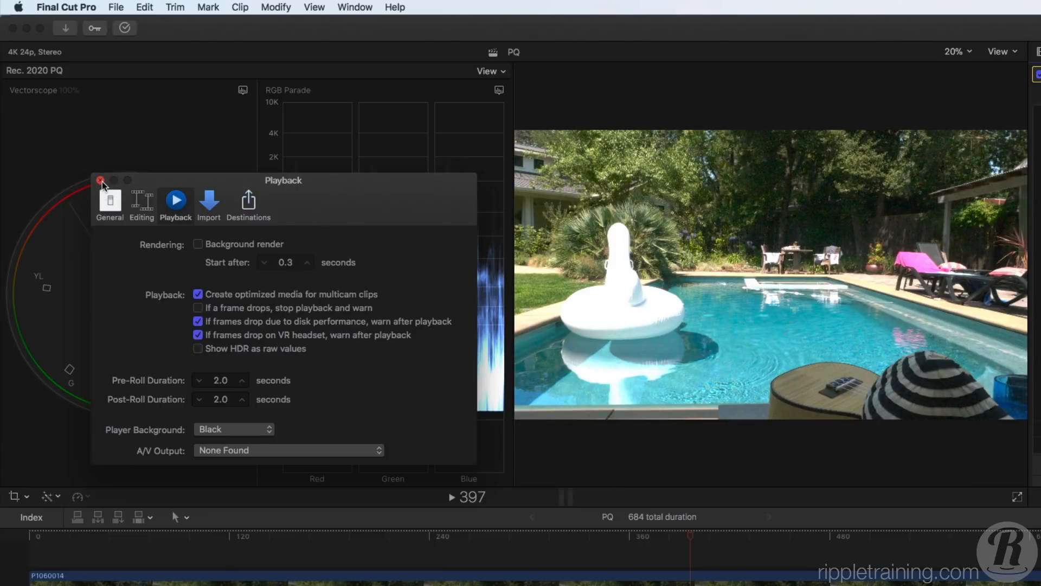
click(99, 180)
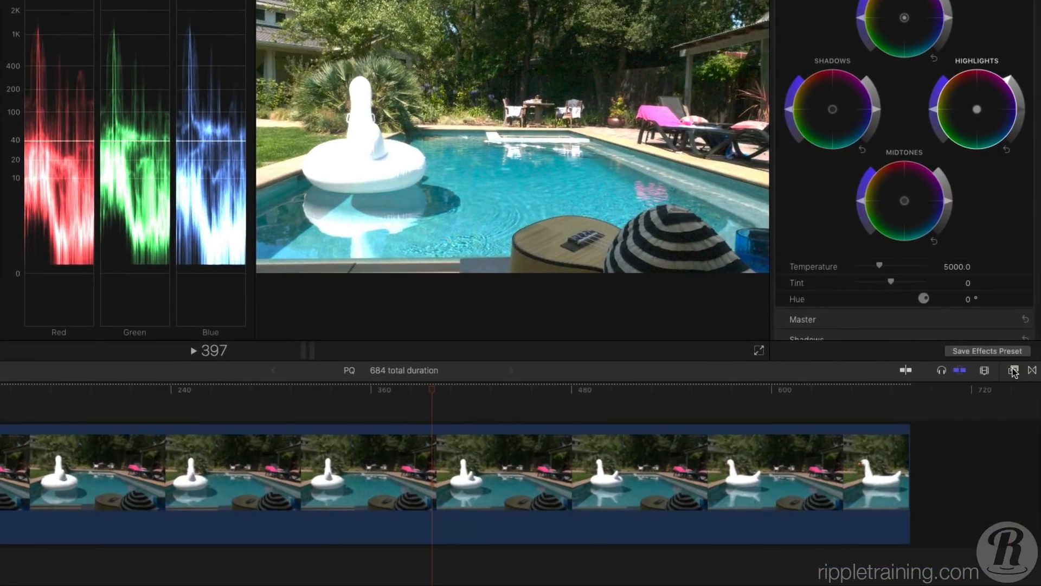
Apply HDR Tools in PQ to HLG (Rec. 2100) mode with peak brightness at 786 nits.
click(1014, 370)
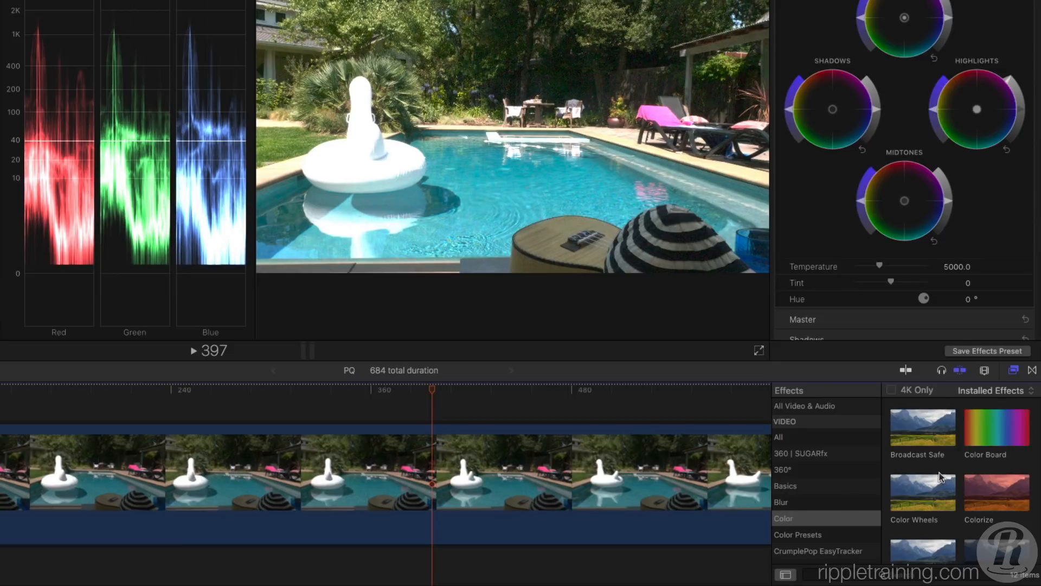
scroll(down, 3)
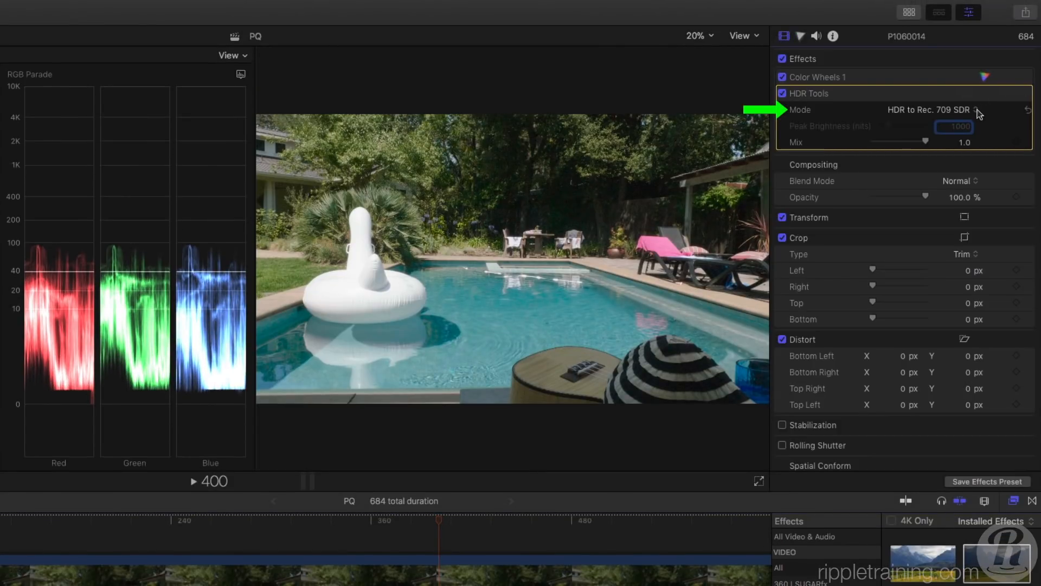
click(930, 110)
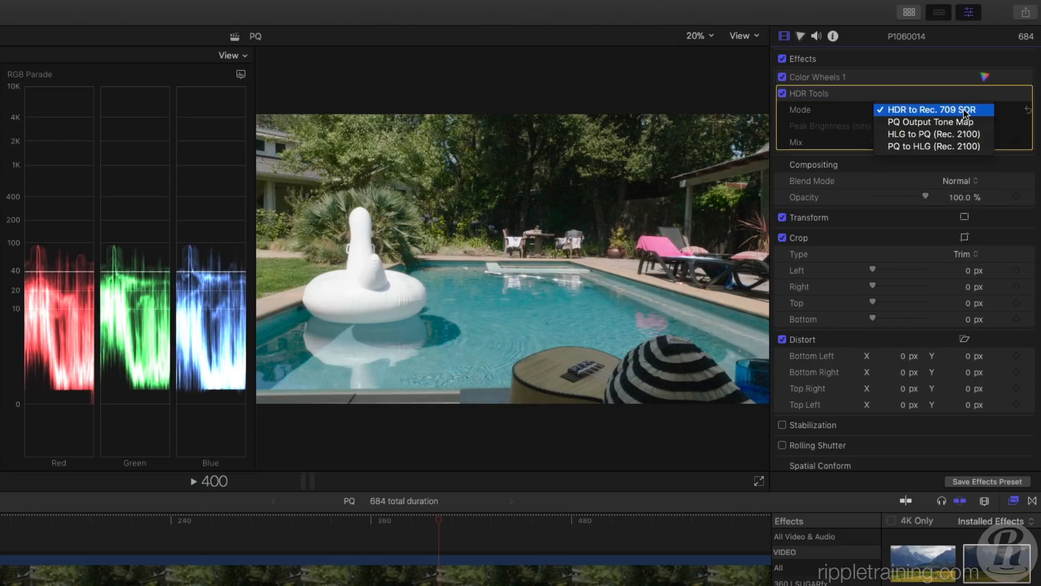
mouse_move(934, 134)
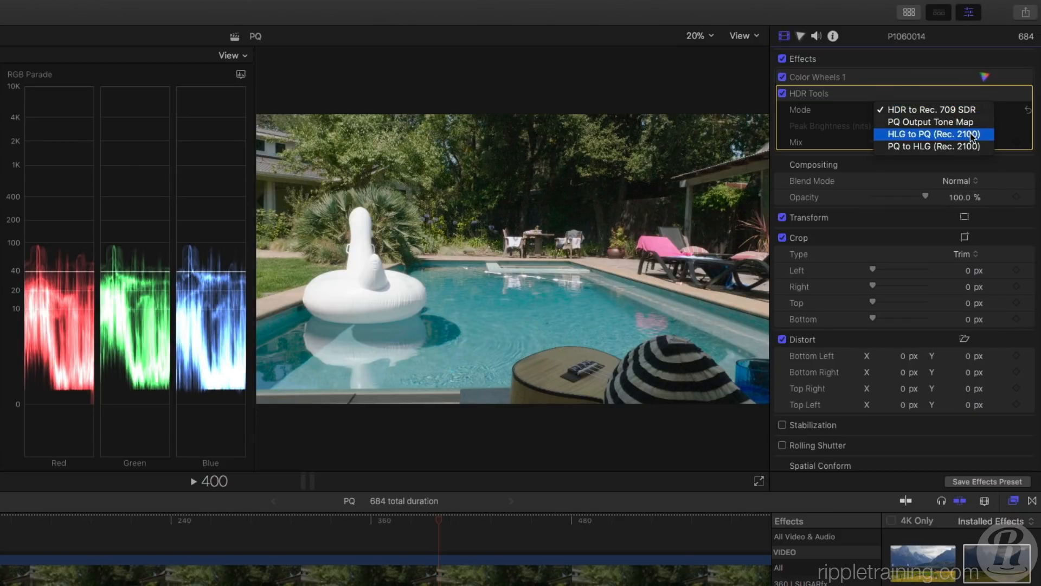
click(935, 146)
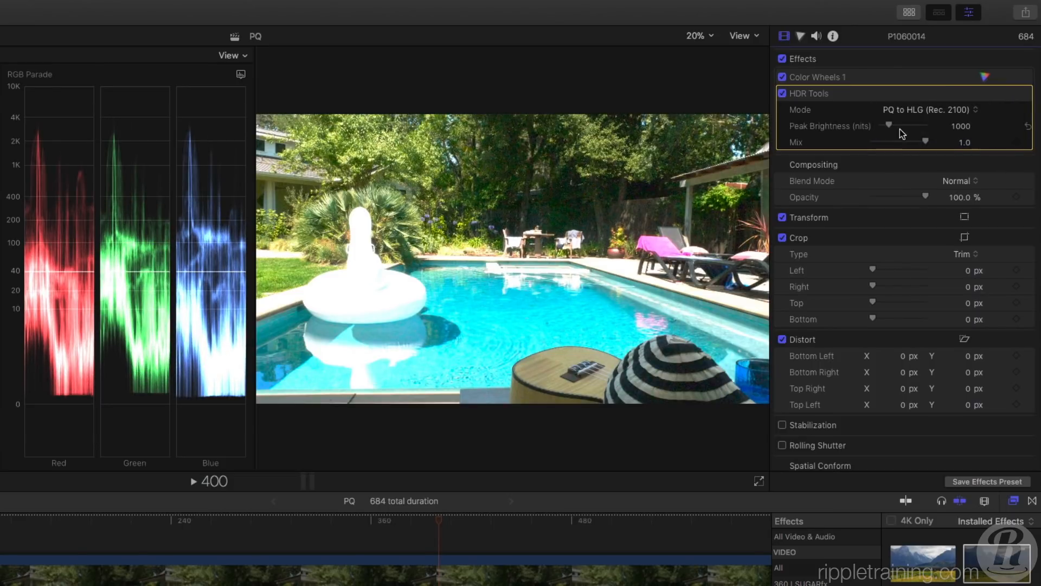
drag(921, 127, 890, 126)
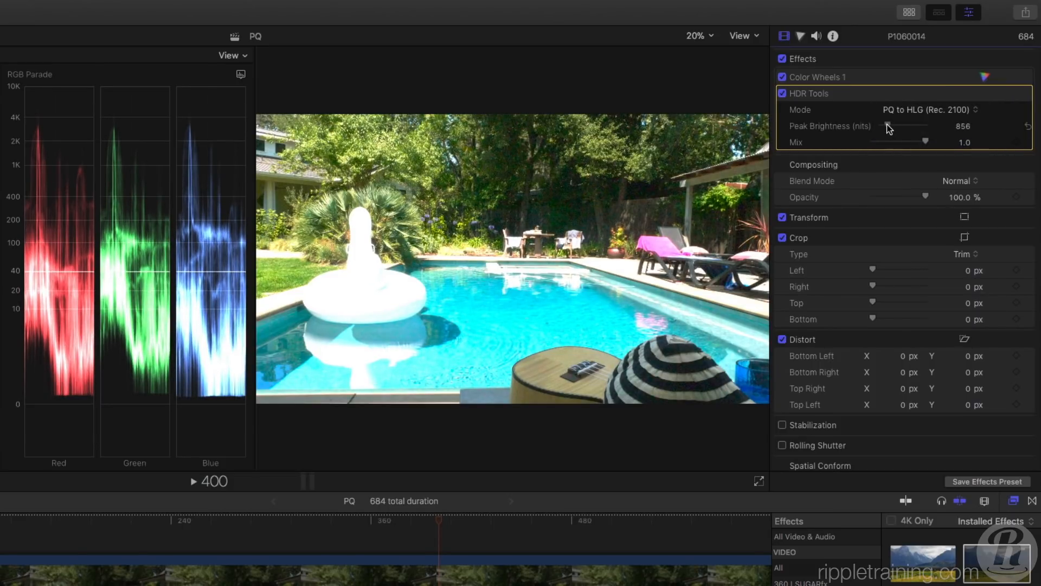
drag(910, 126, 886, 127)
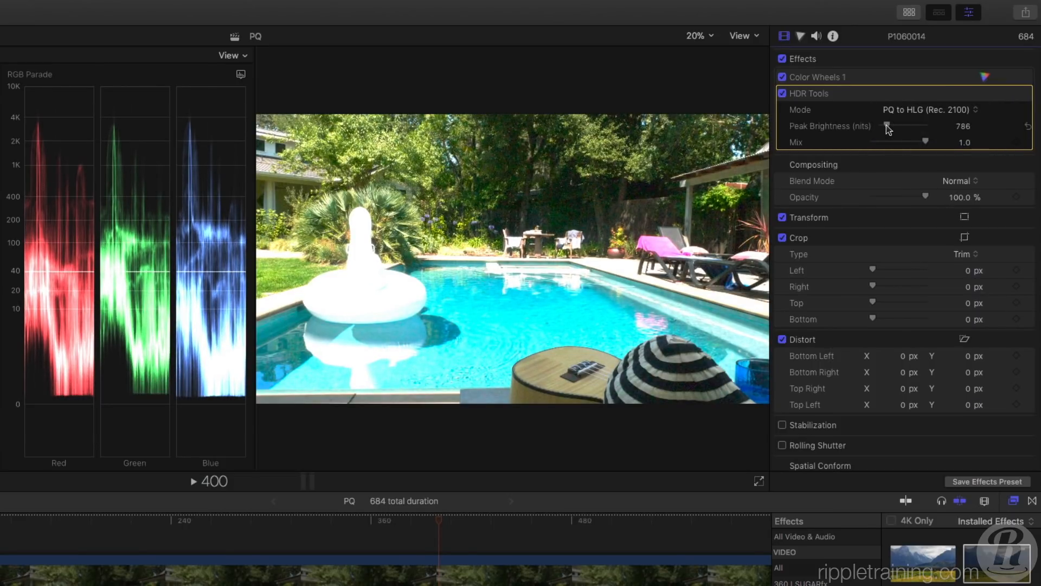